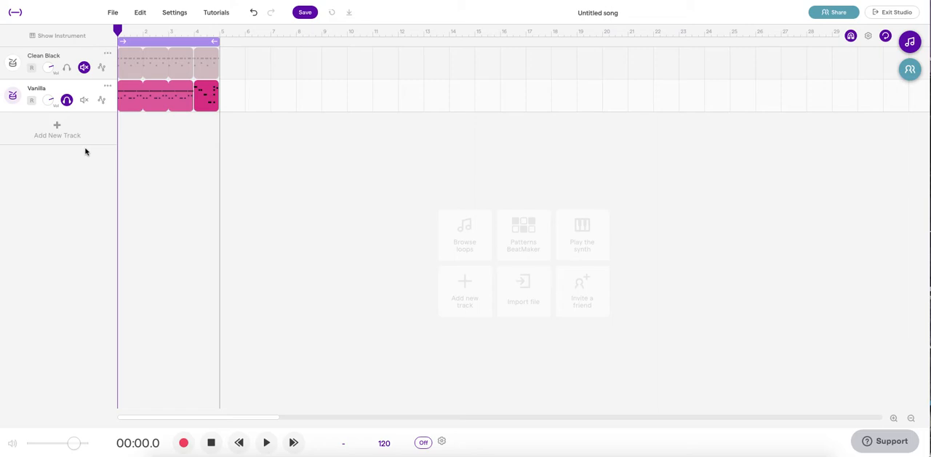
mouse_move(99, 152)
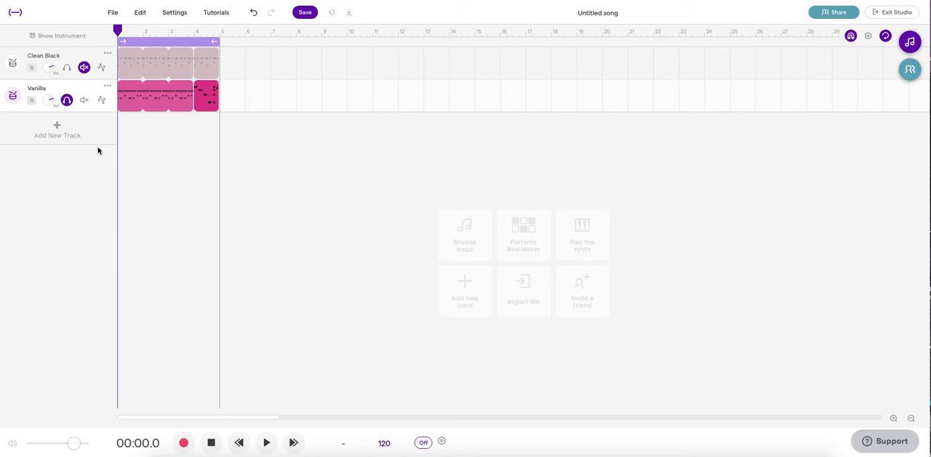
mouse_move(111, 148)
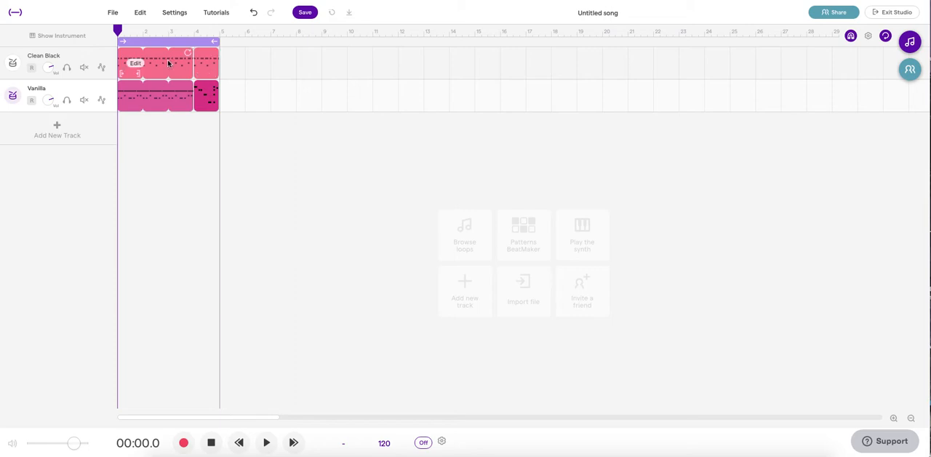
mouse_move(167, 61)
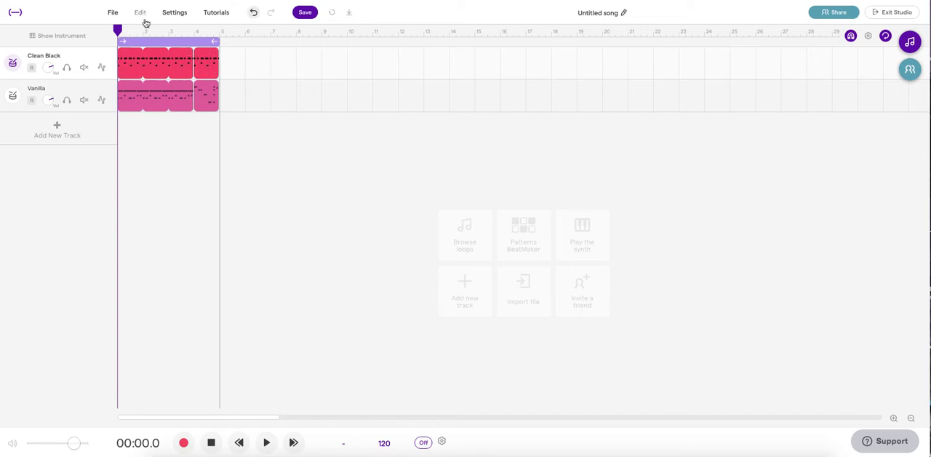
Merge the selected Clean Block drum regions into one region via Edit > Merge regions.
click(149, 11)
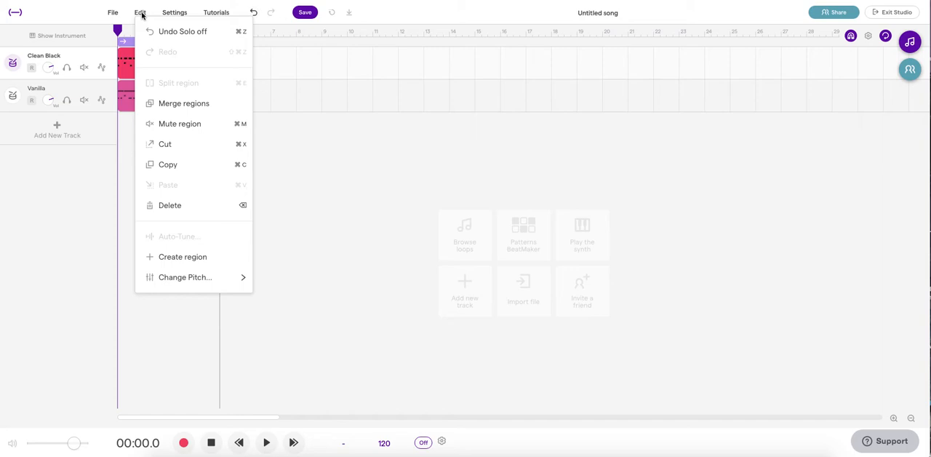
mouse_move(184, 102)
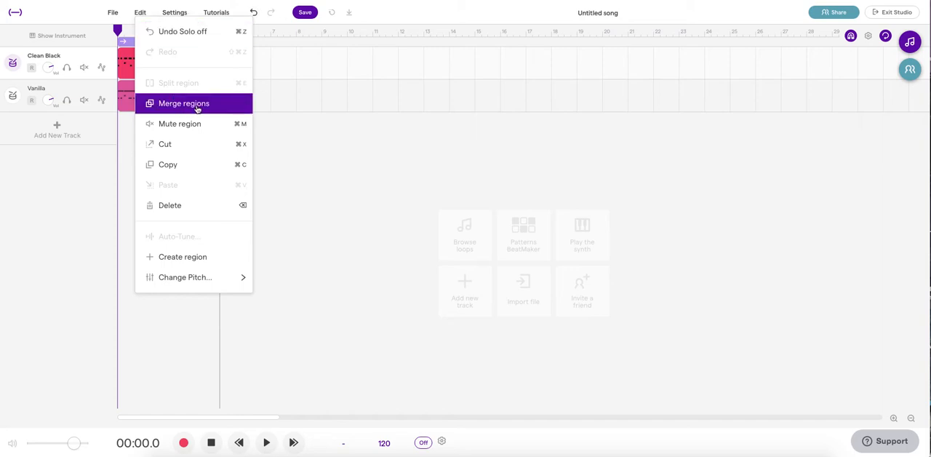
click(183, 102)
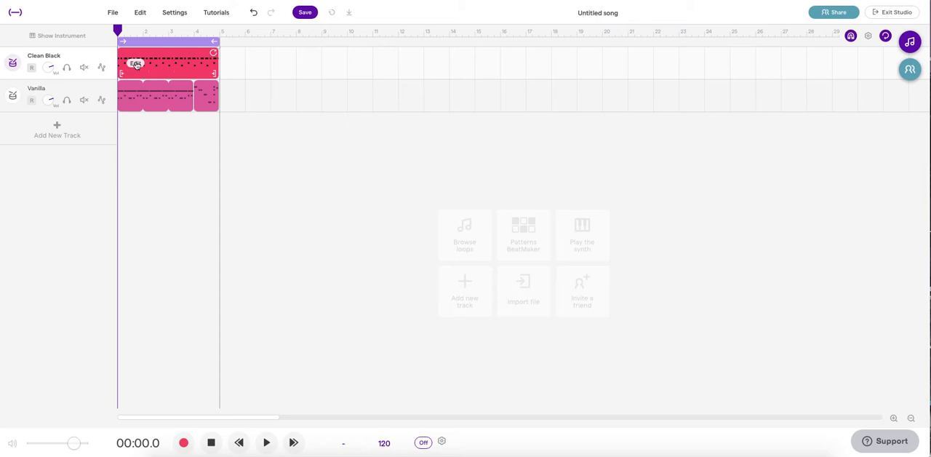
Choose Add to loop library from the merged Clean Block region's context menu.
right_click(136, 64)
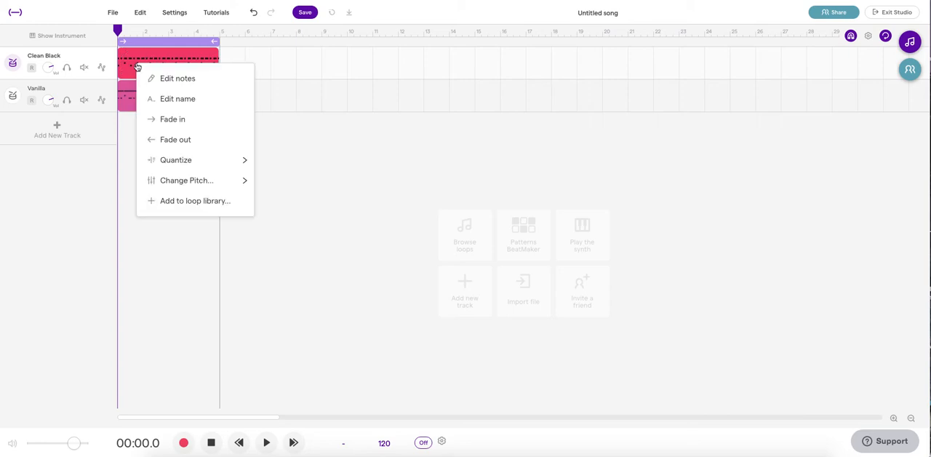
mouse_move(187, 203)
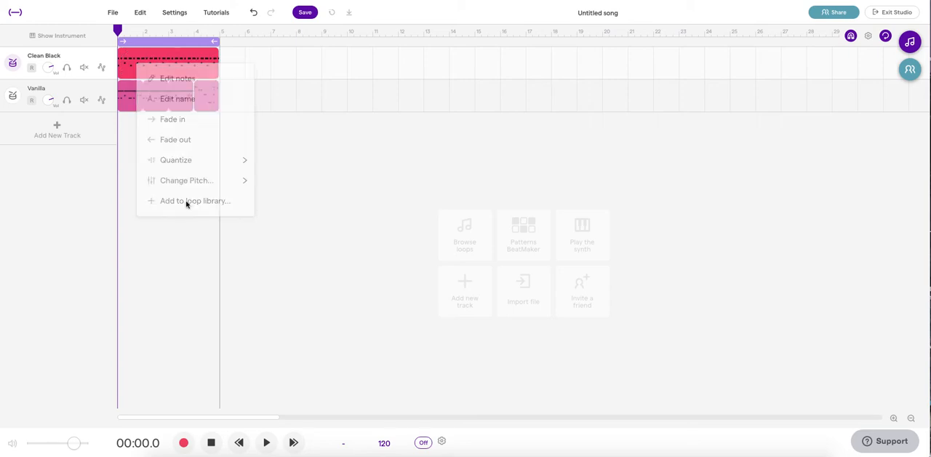
click(195, 201)
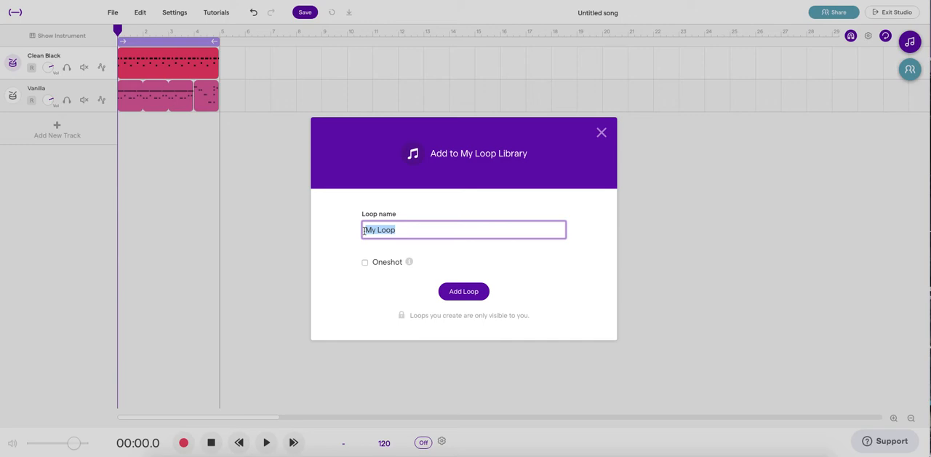
Name the loop 'HJ Drums Loop 1' and add it to My Loops.
text(H)
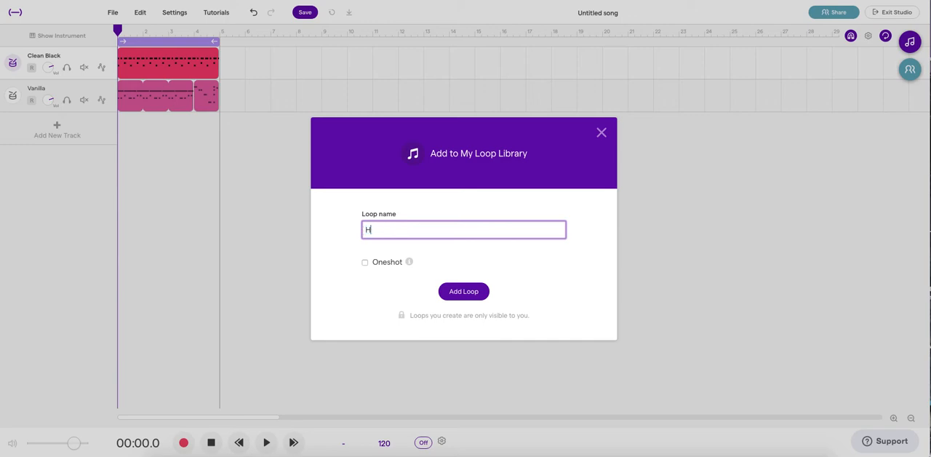
text(J)
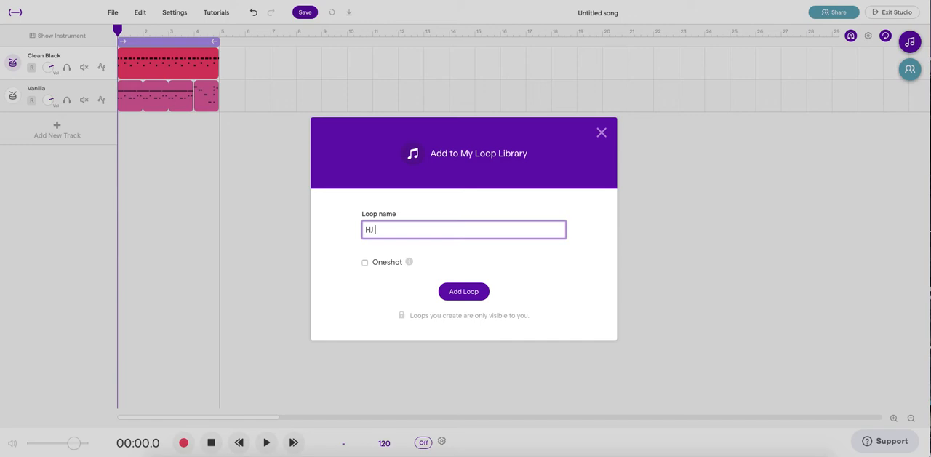
text(D)
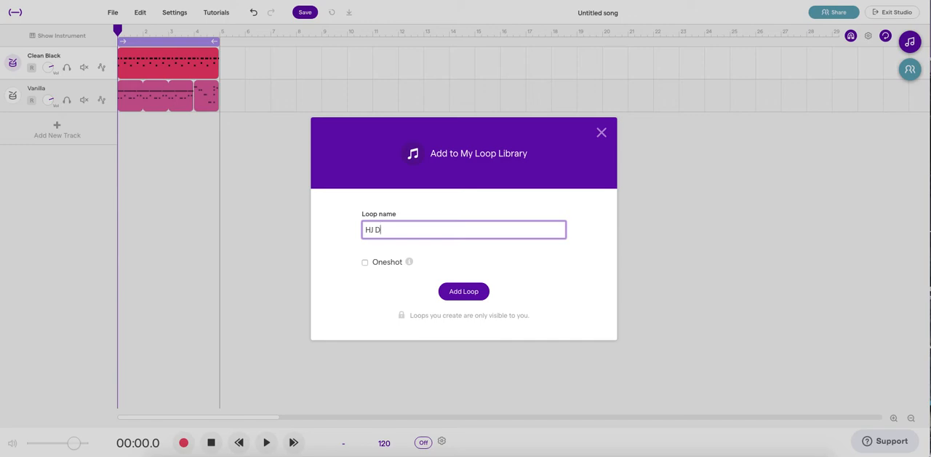
text(rums)
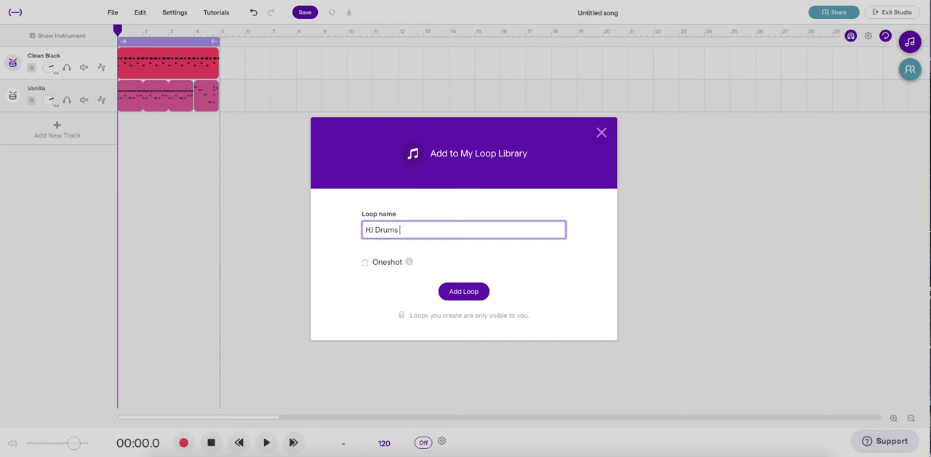
text(Loop)
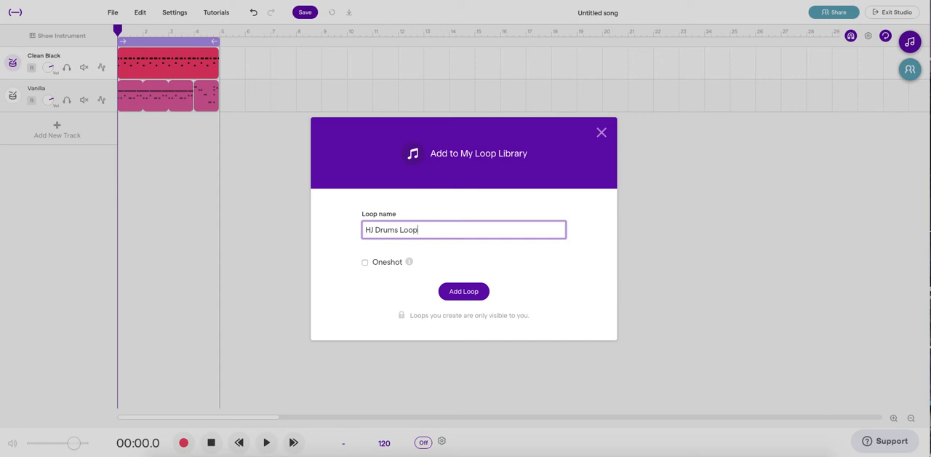
text(1)
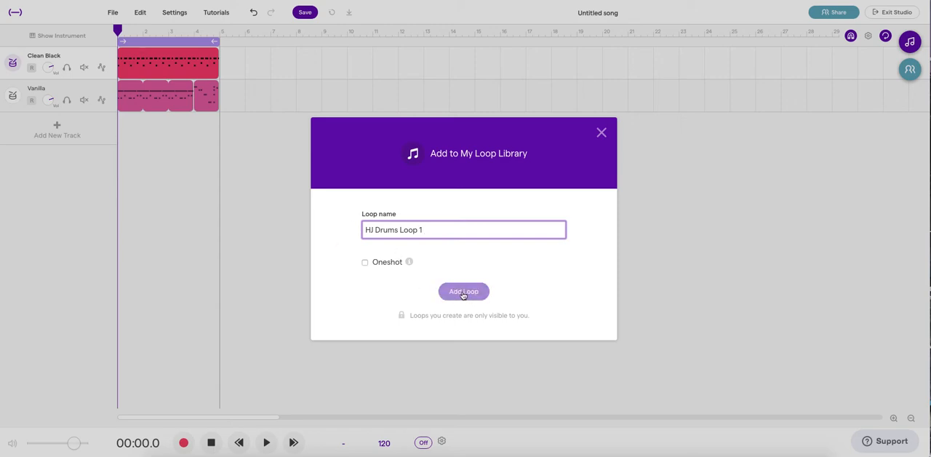
click(463, 291)
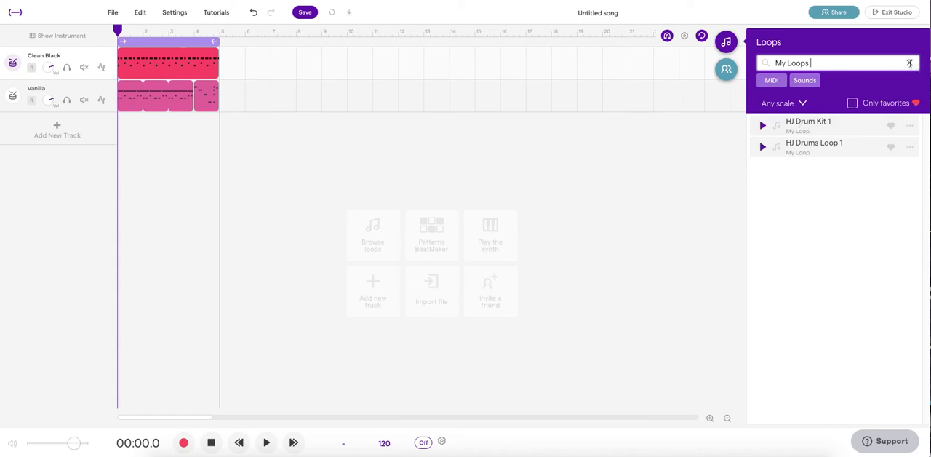
click(910, 61)
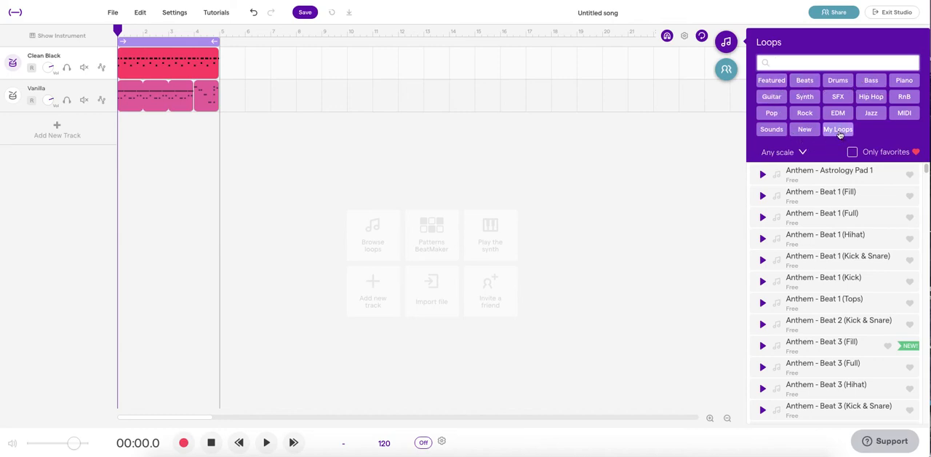
click(838, 128)
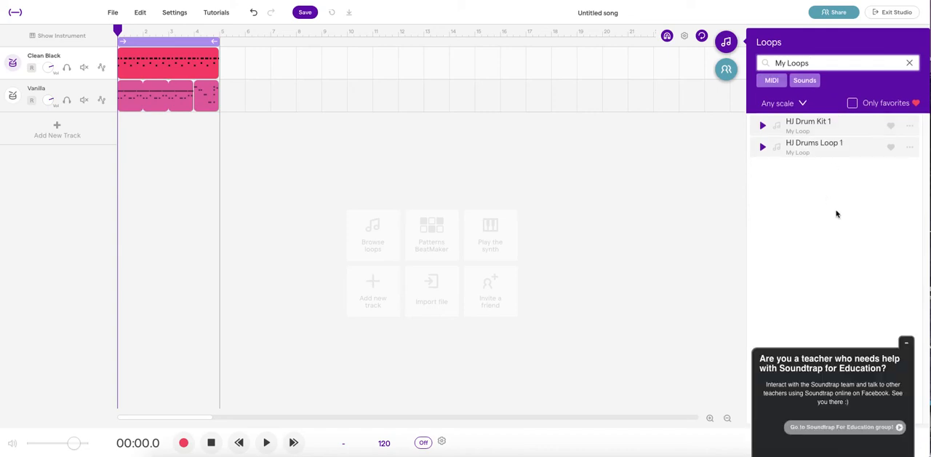
mouse_move(826, 126)
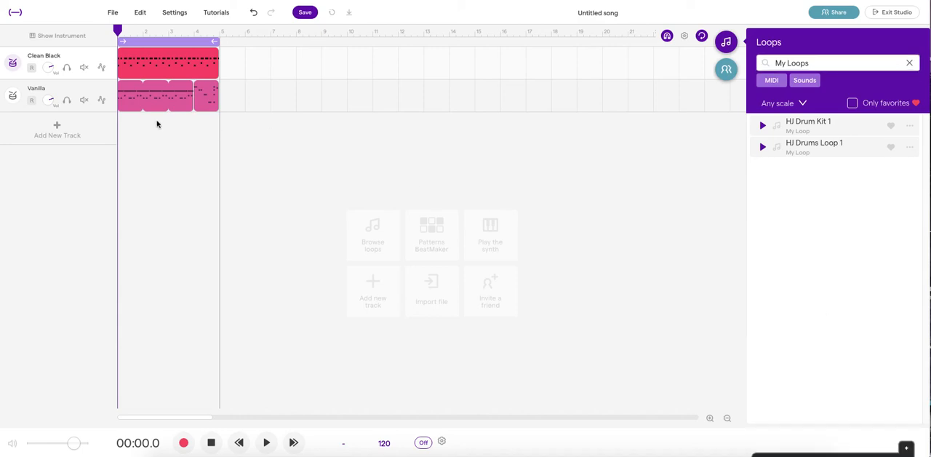
mouse_move(189, 128)
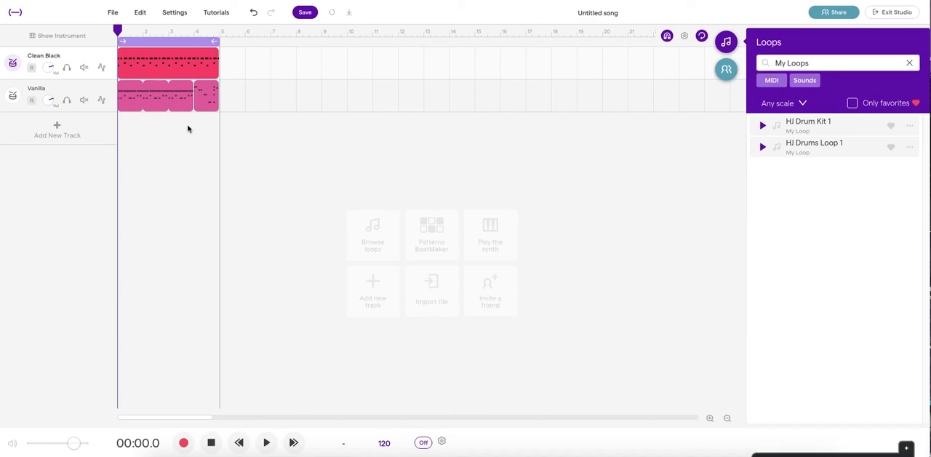
mouse_move(140, 138)
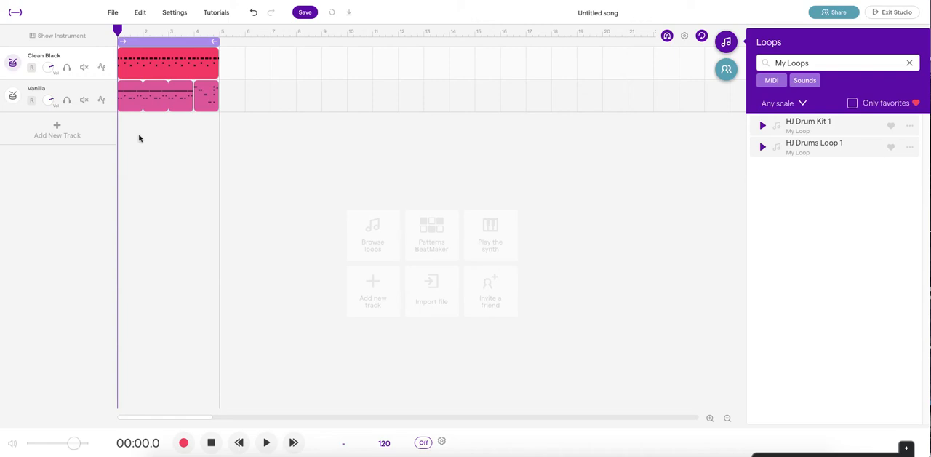
mouse_move(134, 137)
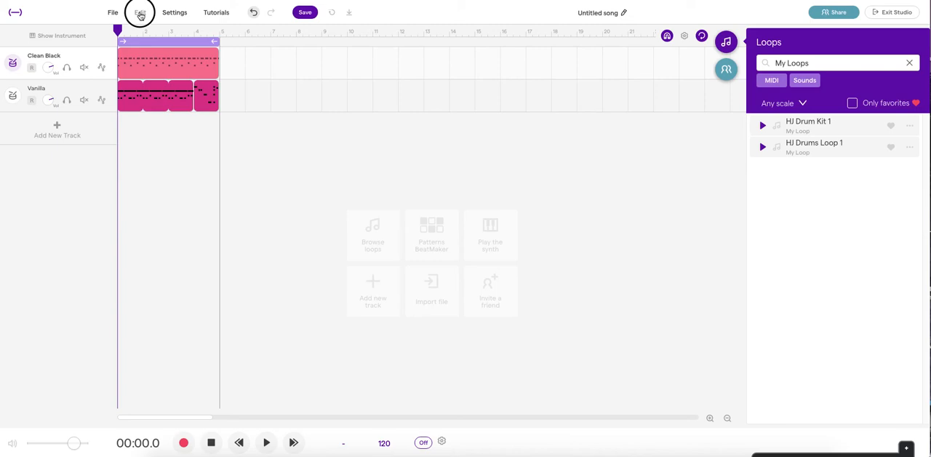
Merge the Vanilla track's regions into one region via Edit > Merge regions.
click(139, 11)
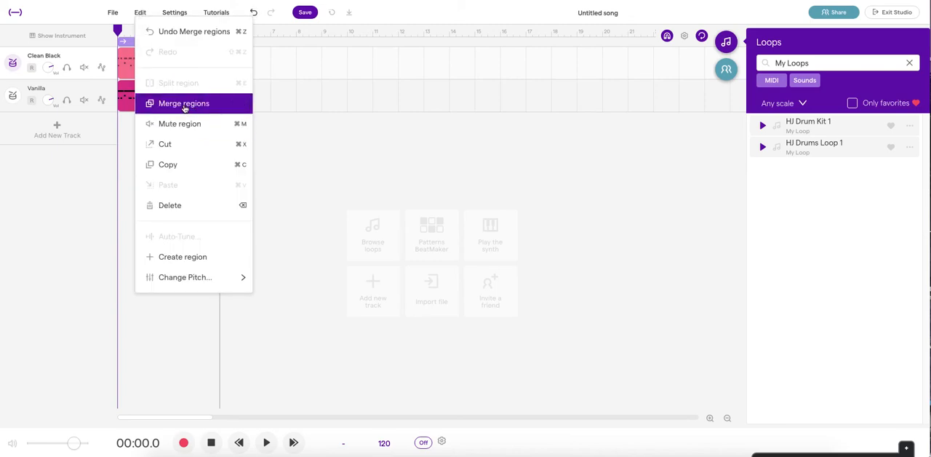
click(183, 102)
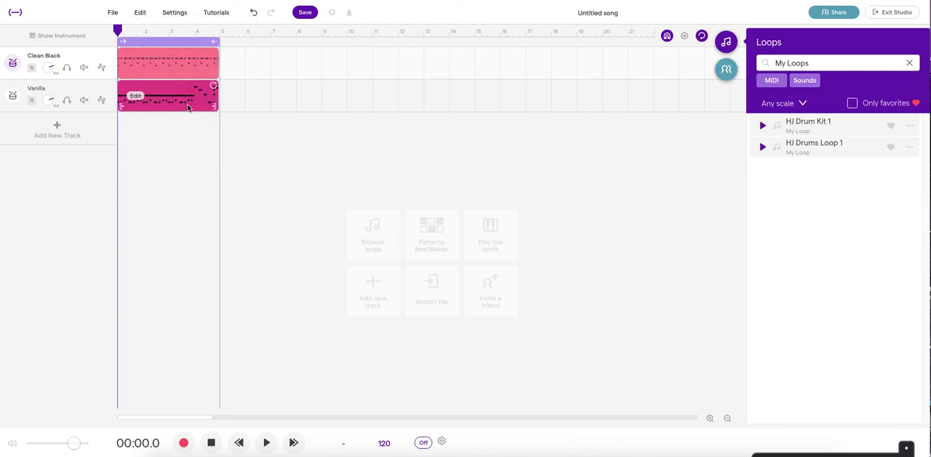
mouse_move(192, 102)
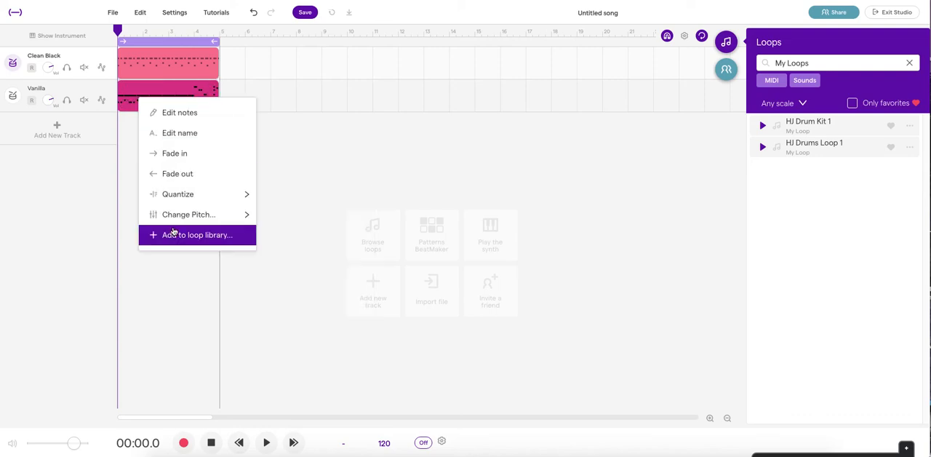
Save the merged Vanilla region to My Loops as 'HJ Drum Loop 2'.
click(196, 235)
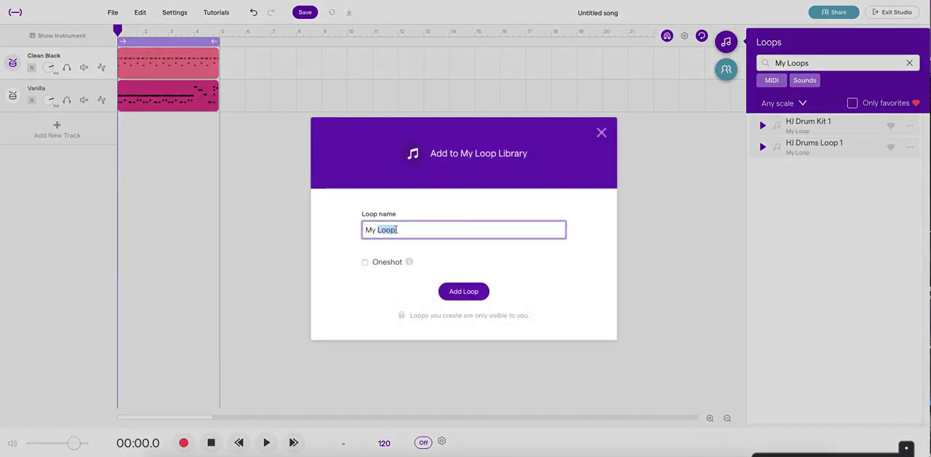
text(HJ Drum)
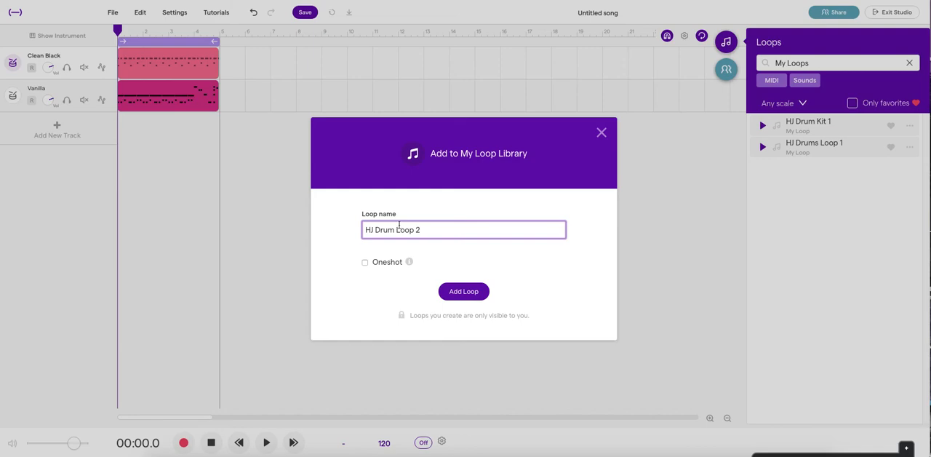
click(463, 291)
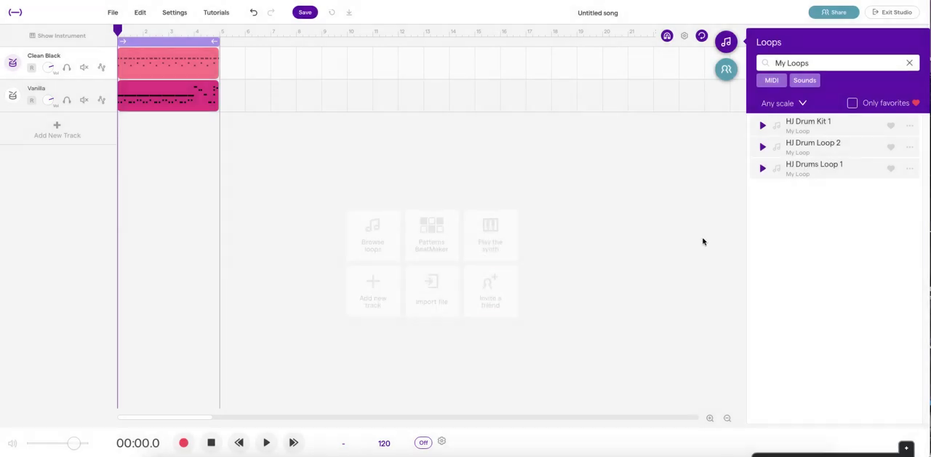
Clear the My Loops search so the full loop catalogue and category buttons show.
click(813, 145)
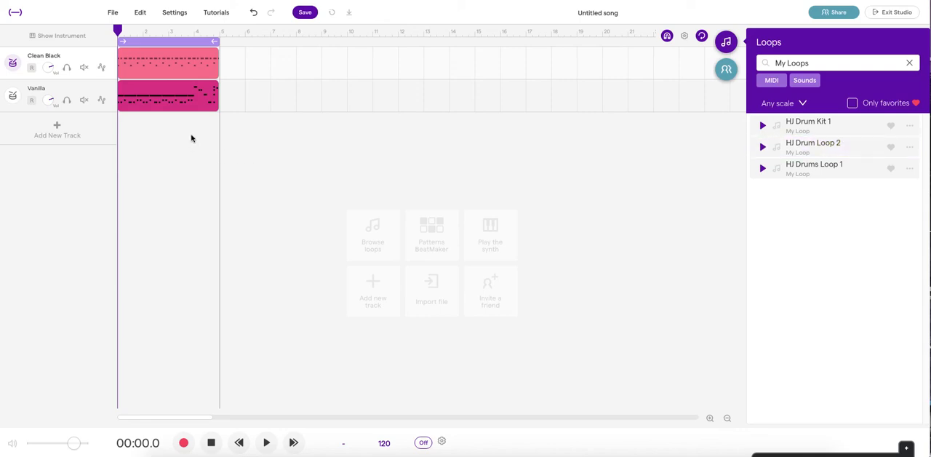
mouse_move(153, 102)
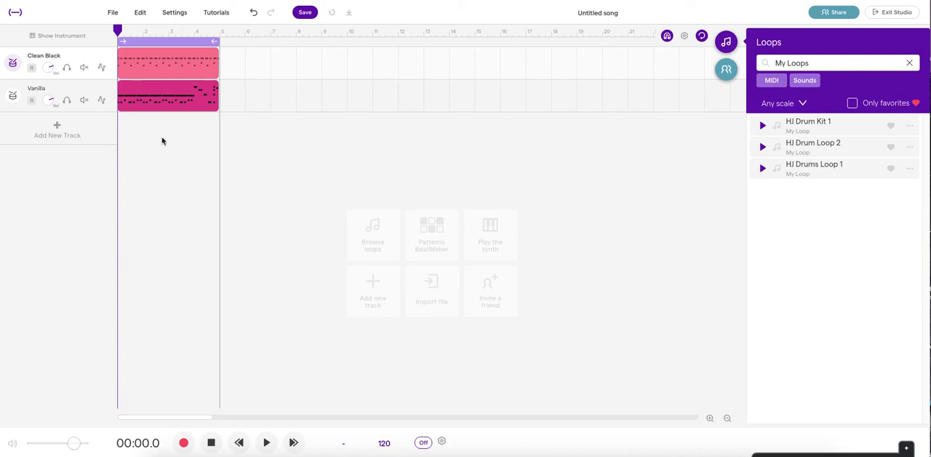
mouse_move(157, 137)
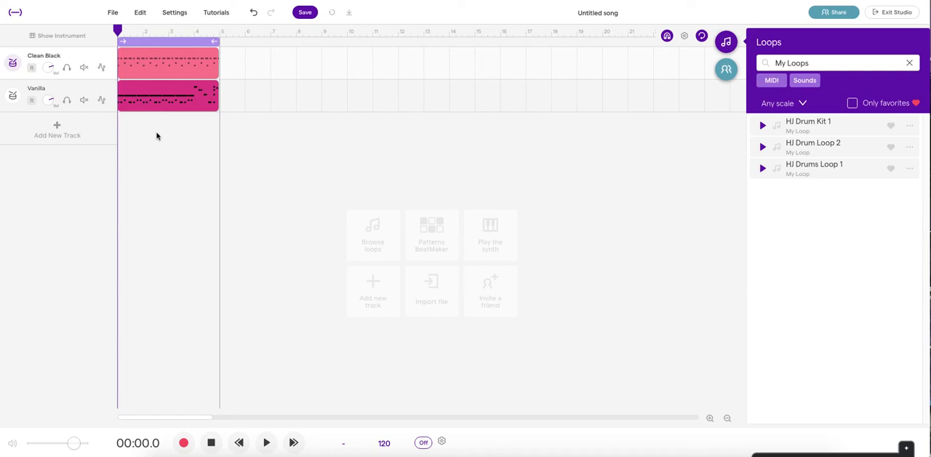
mouse_move(172, 140)
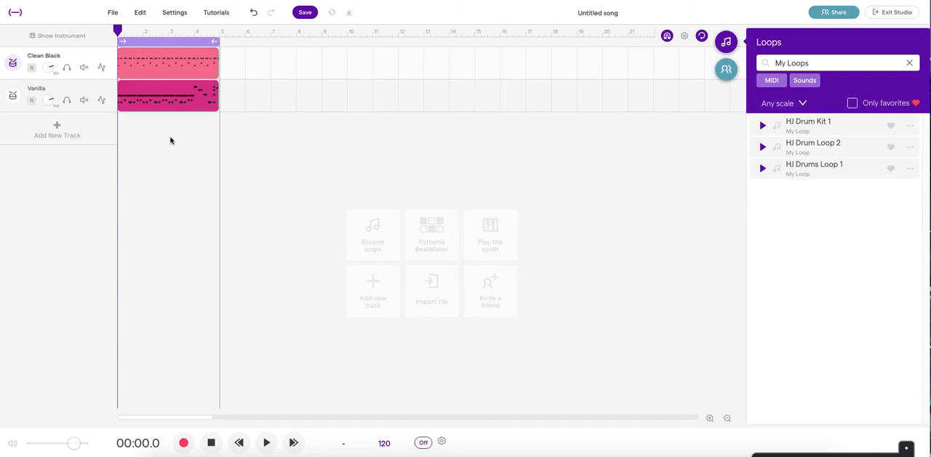
mouse_move(173, 130)
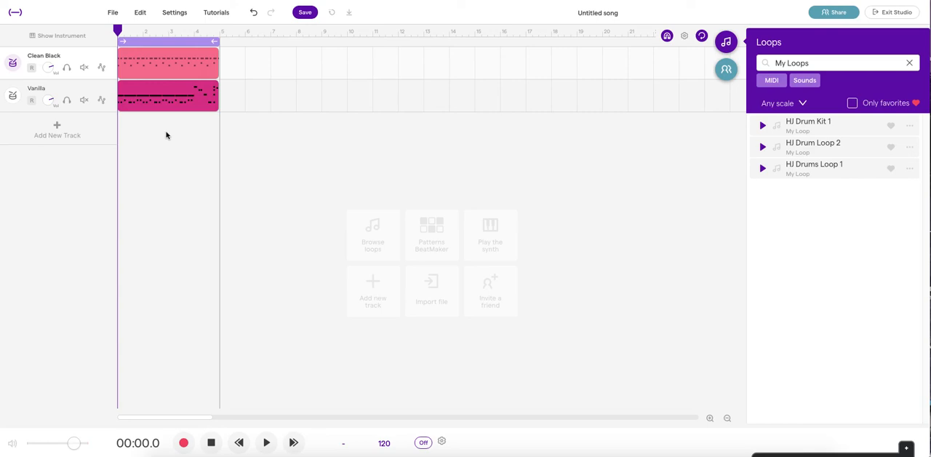
mouse_move(861, 210)
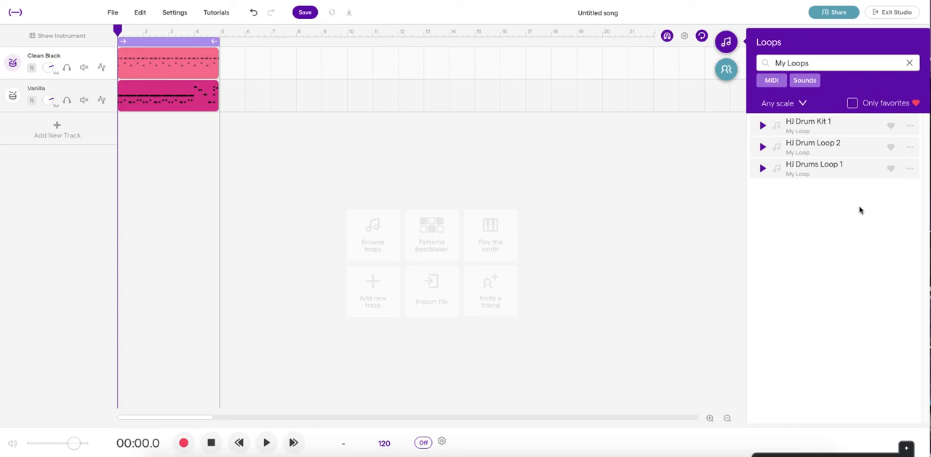
mouse_move(508, 152)
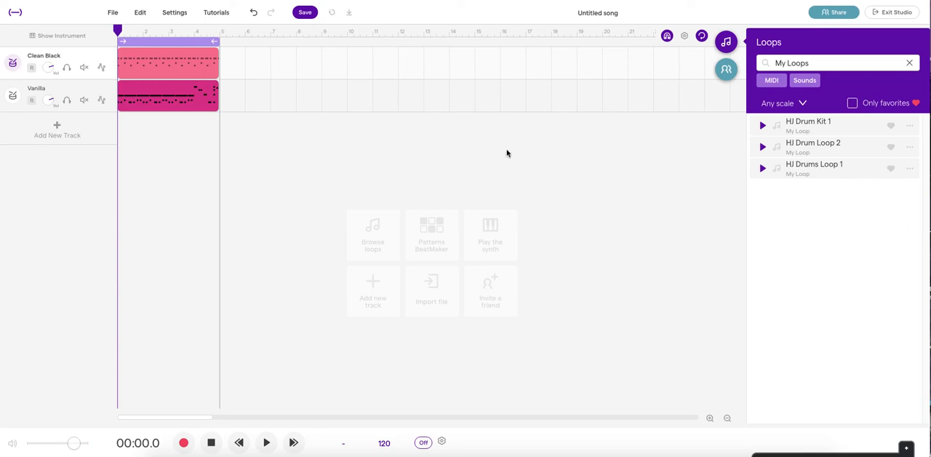
mouse_move(825, 108)
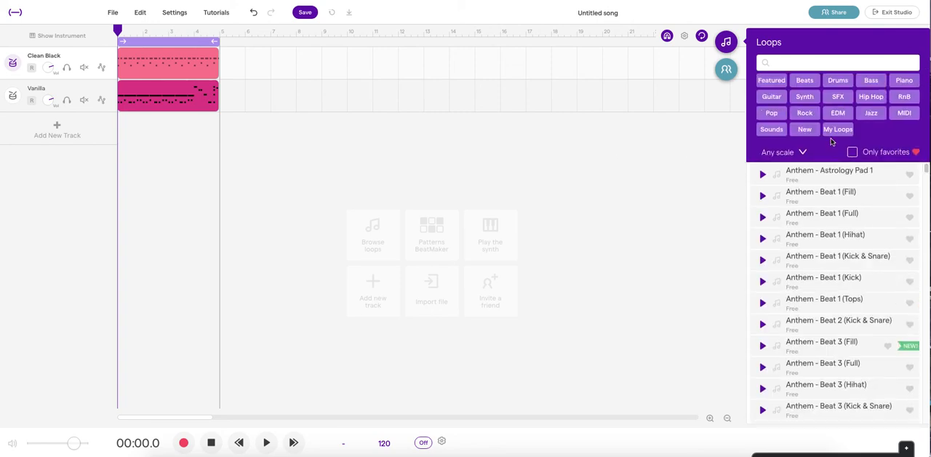
Filter the Loops panel to My Loops to reach HJ Drum Kit 1 for a new track.
click(839, 128)
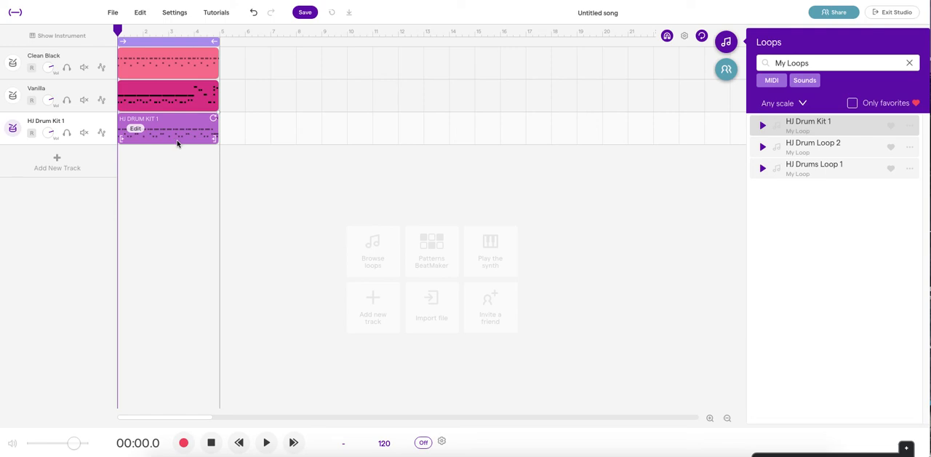
mouse_move(168, 201)
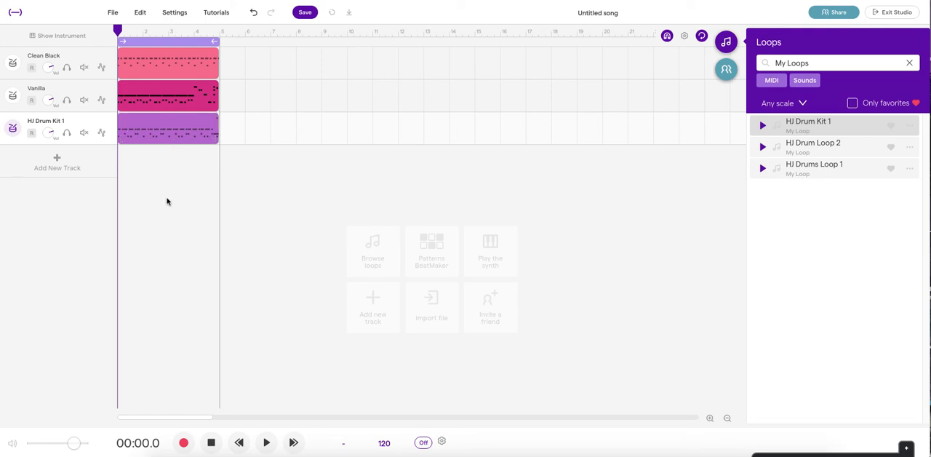
mouse_move(175, 199)
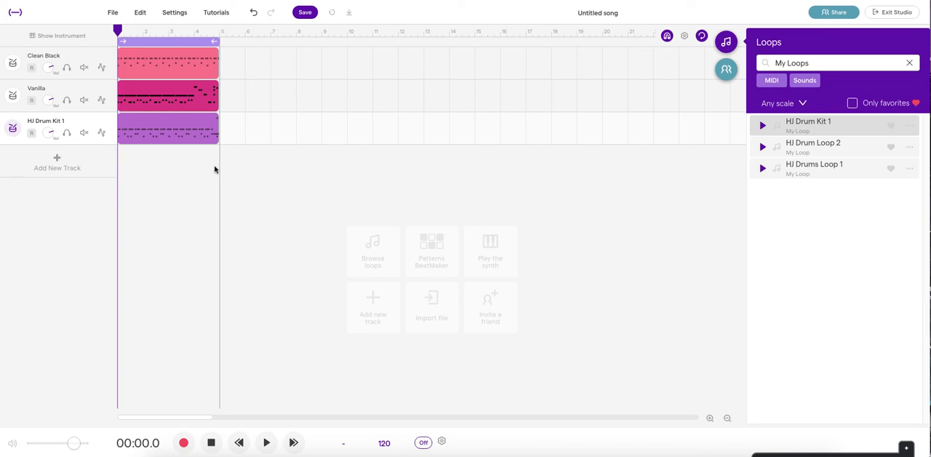
mouse_move(221, 166)
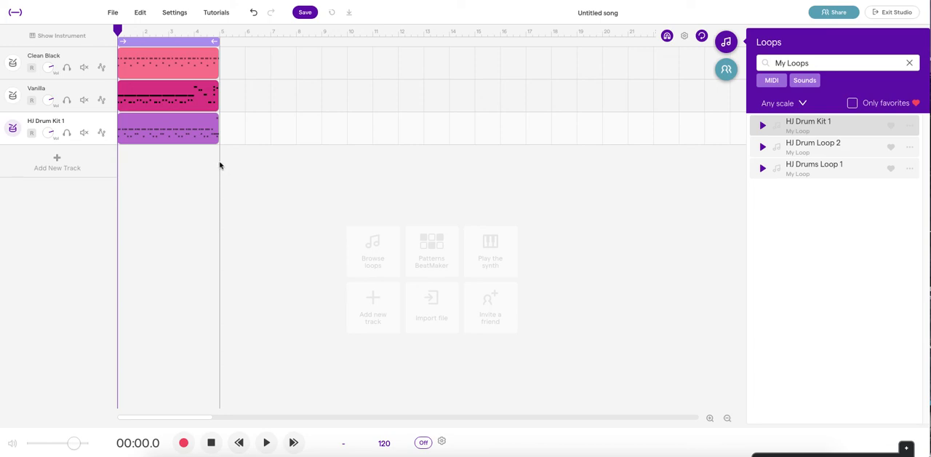
mouse_move(222, 163)
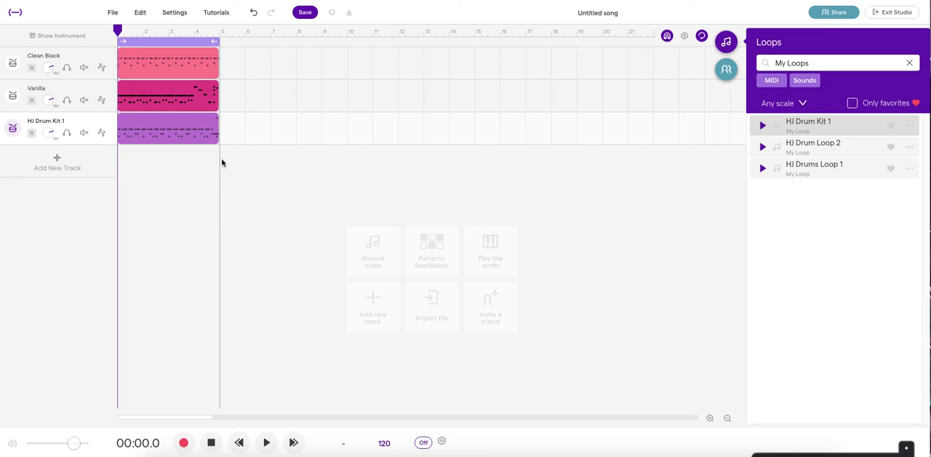
mouse_move(221, 160)
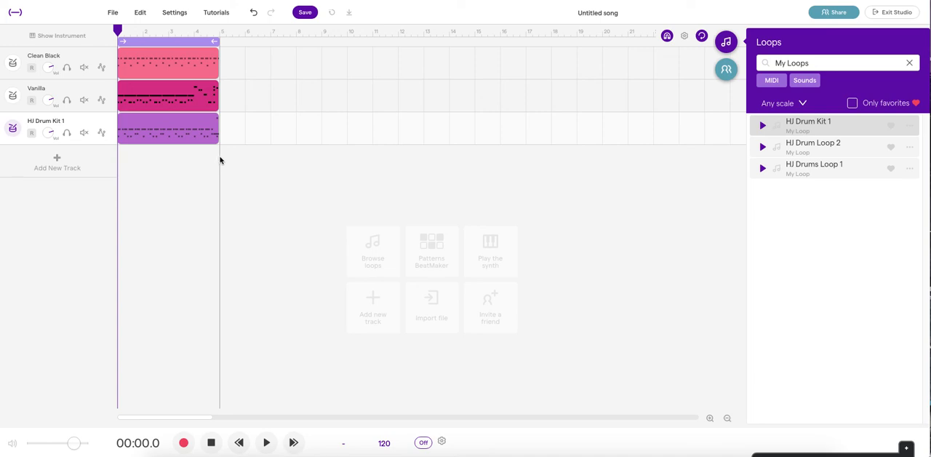
mouse_move(221, 160)
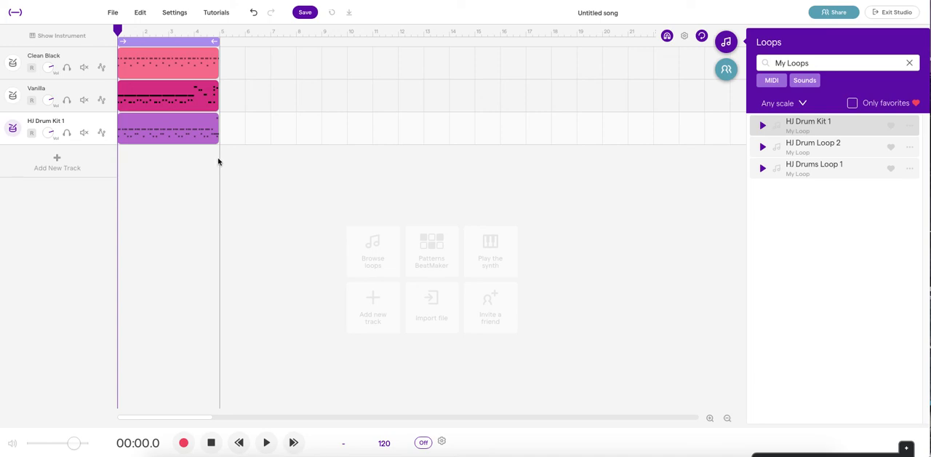